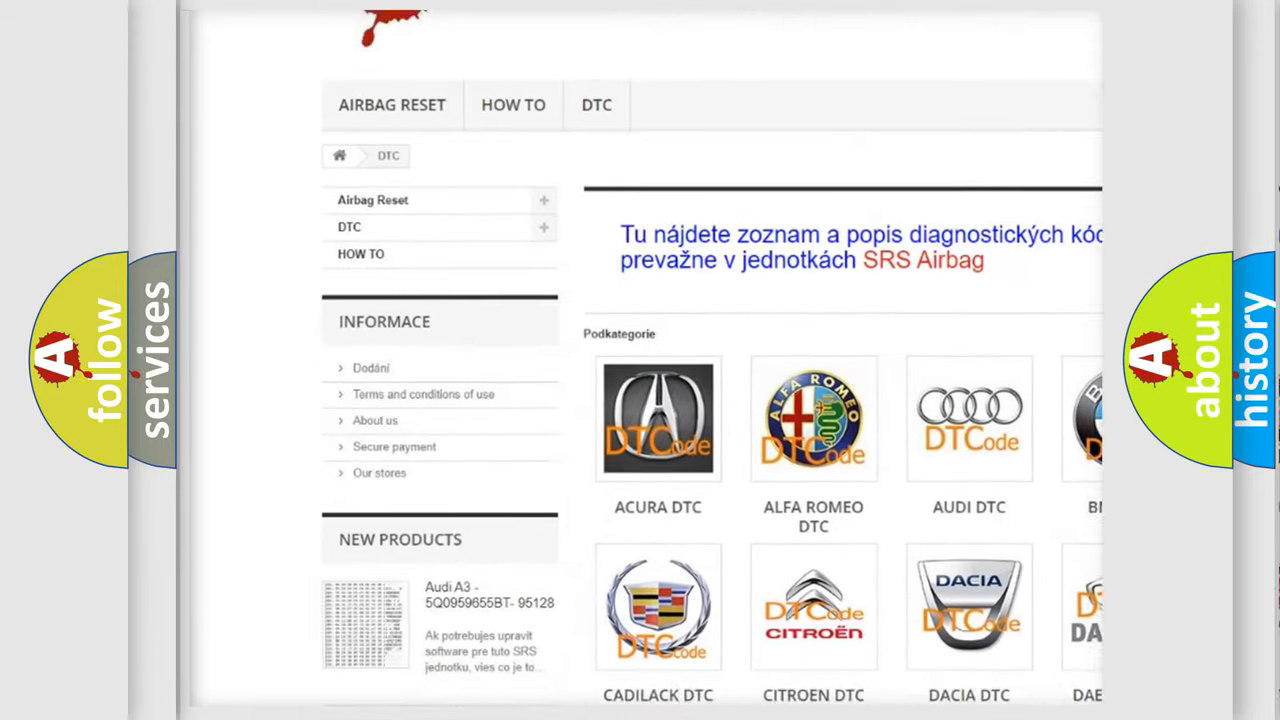
Step: Scroll the P0308 description down to its last lines on PTO, cylinder deactivation and P0300-P0308 running continuously
{"action": "scroll", "scroll_direction": "down", "scroll_amount": 3}
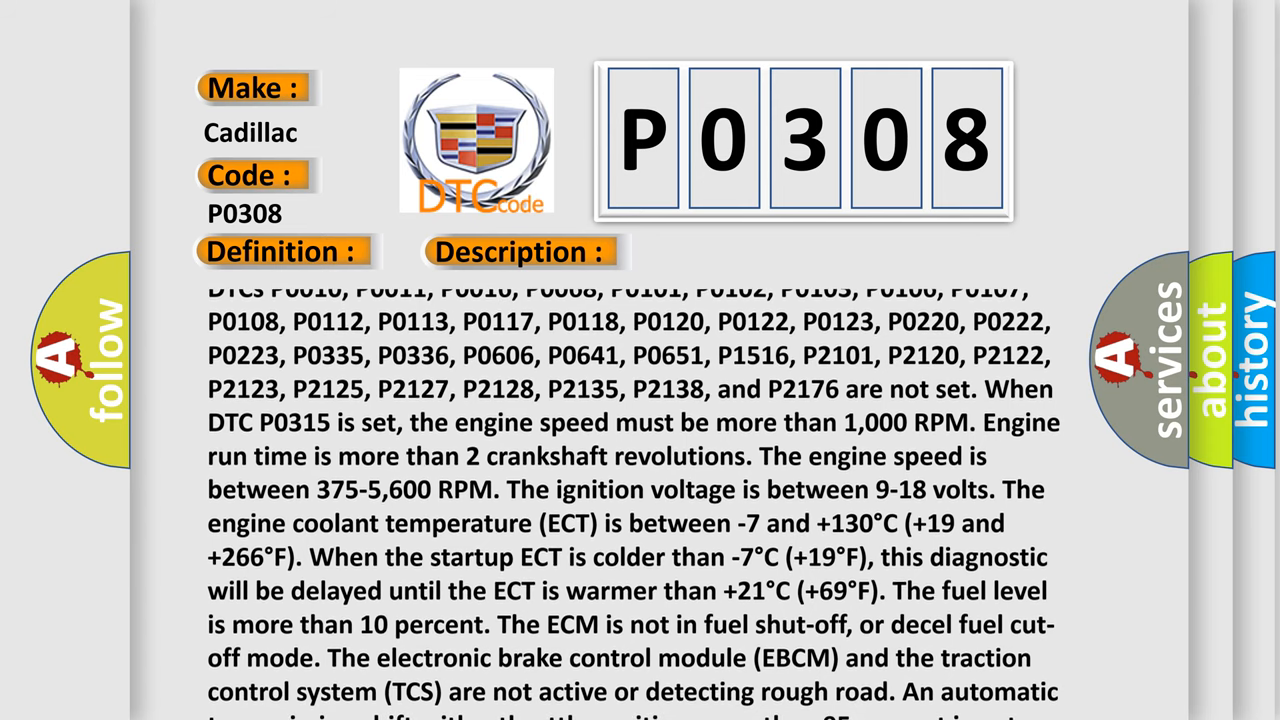
{"action": "scroll", "scroll_direction": "down", "scroll_amount": 3}
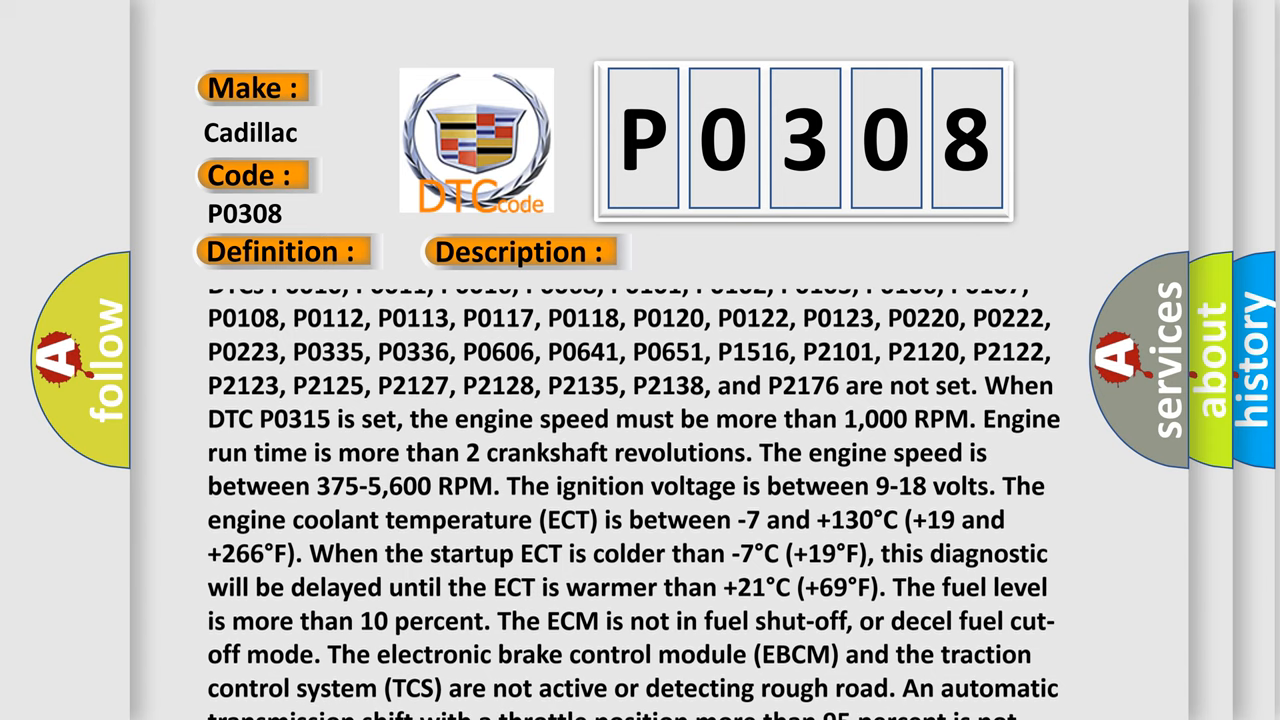
{"action": "scroll", "scroll_direction": "down", "scroll_amount": 3}
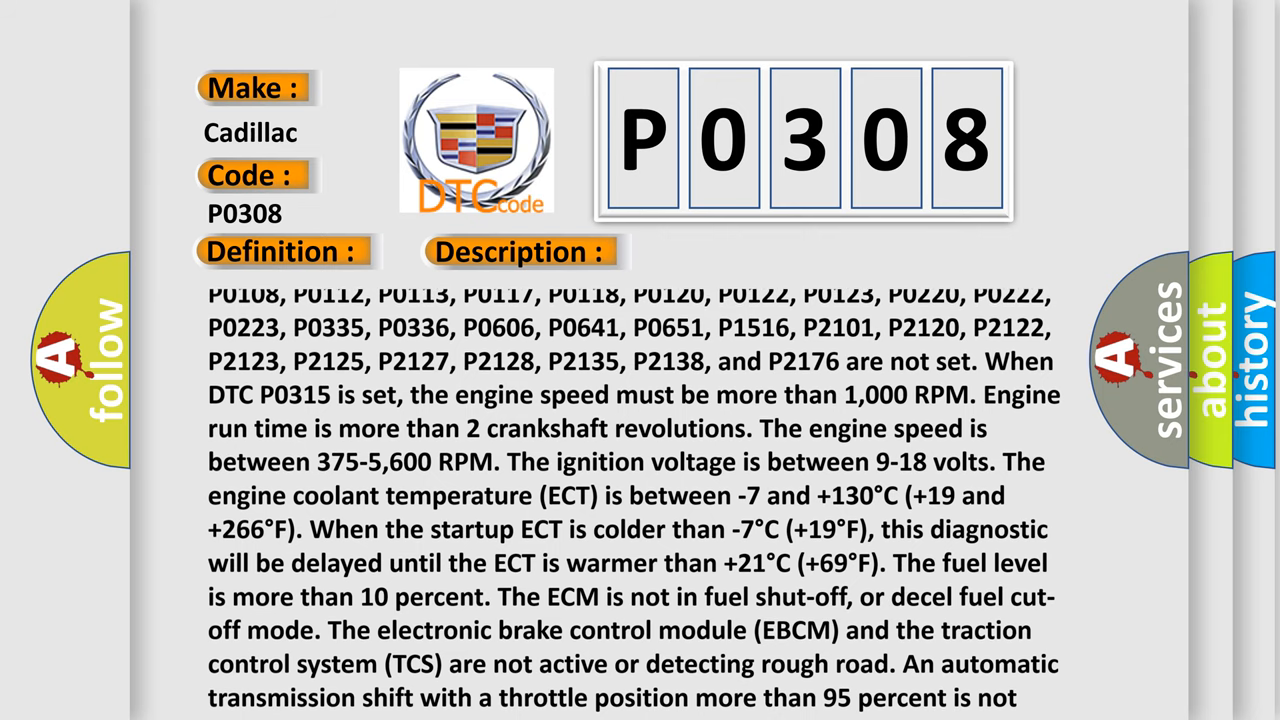
{"action": "scroll", "scroll_direction": "down", "scroll_amount": 3}
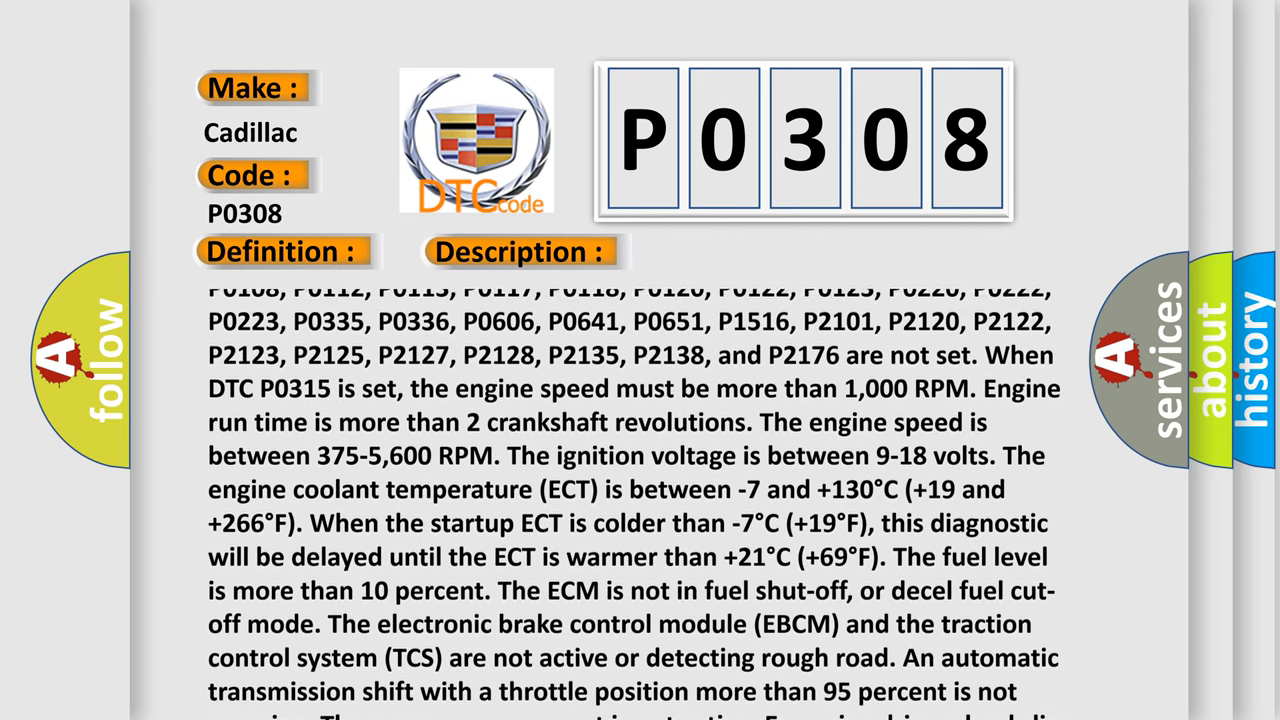
{"action": "scroll", "scroll_direction": "down", "scroll_amount": 3}
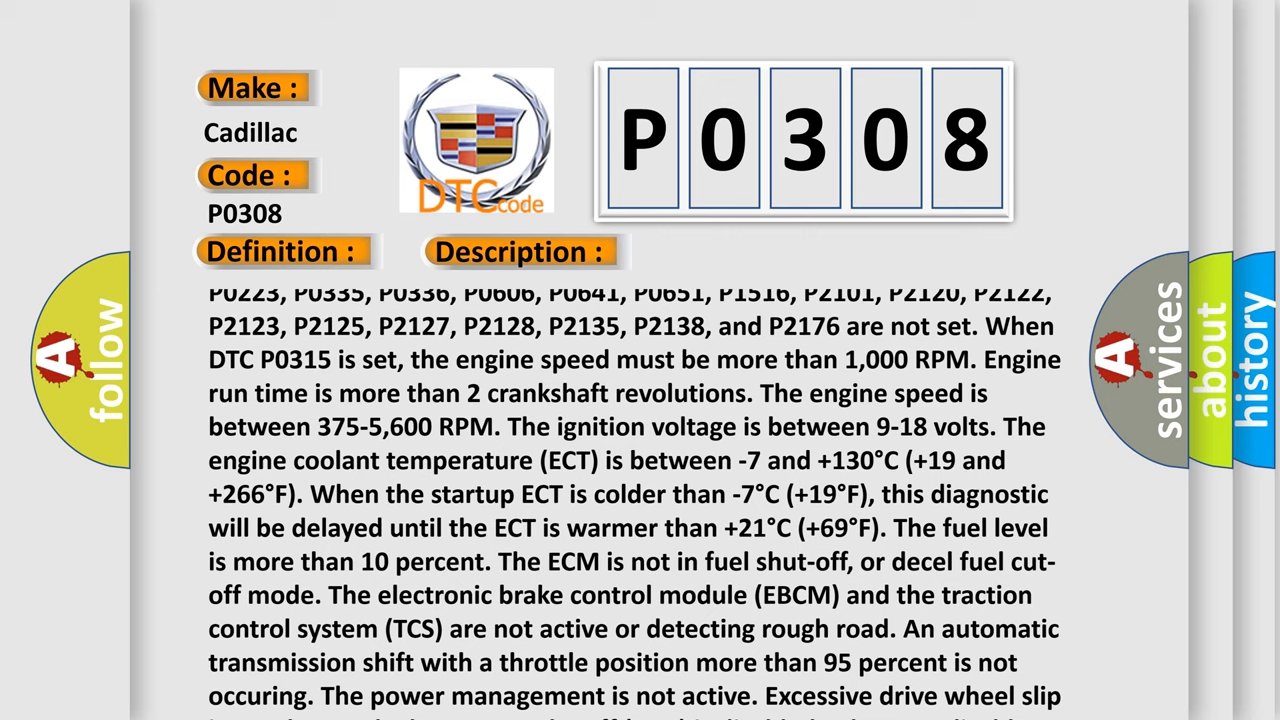
{"action": "scroll", "scroll_direction": "down", "scroll_amount": 3}
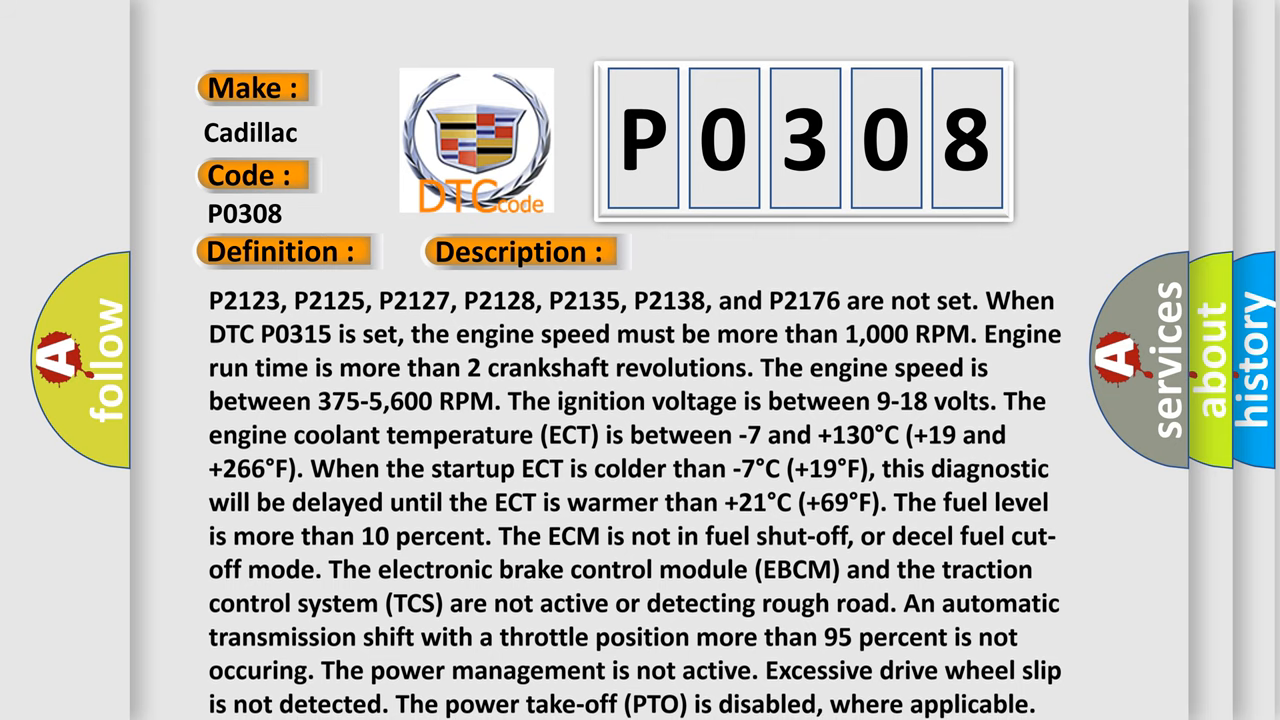
{"action": "scroll", "scroll_direction": "down", "scroll_amount": 3}
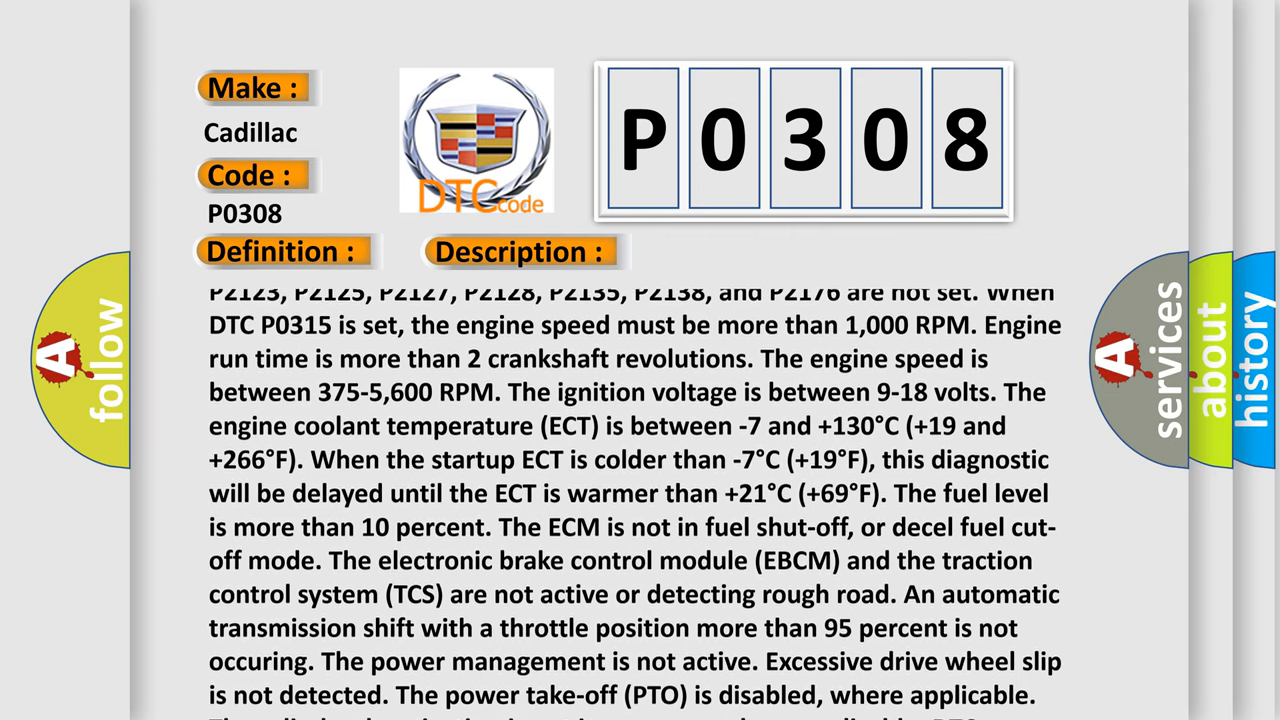
{"action": "scroll", "scroll_direction": "down", "scroll_amount": 3}
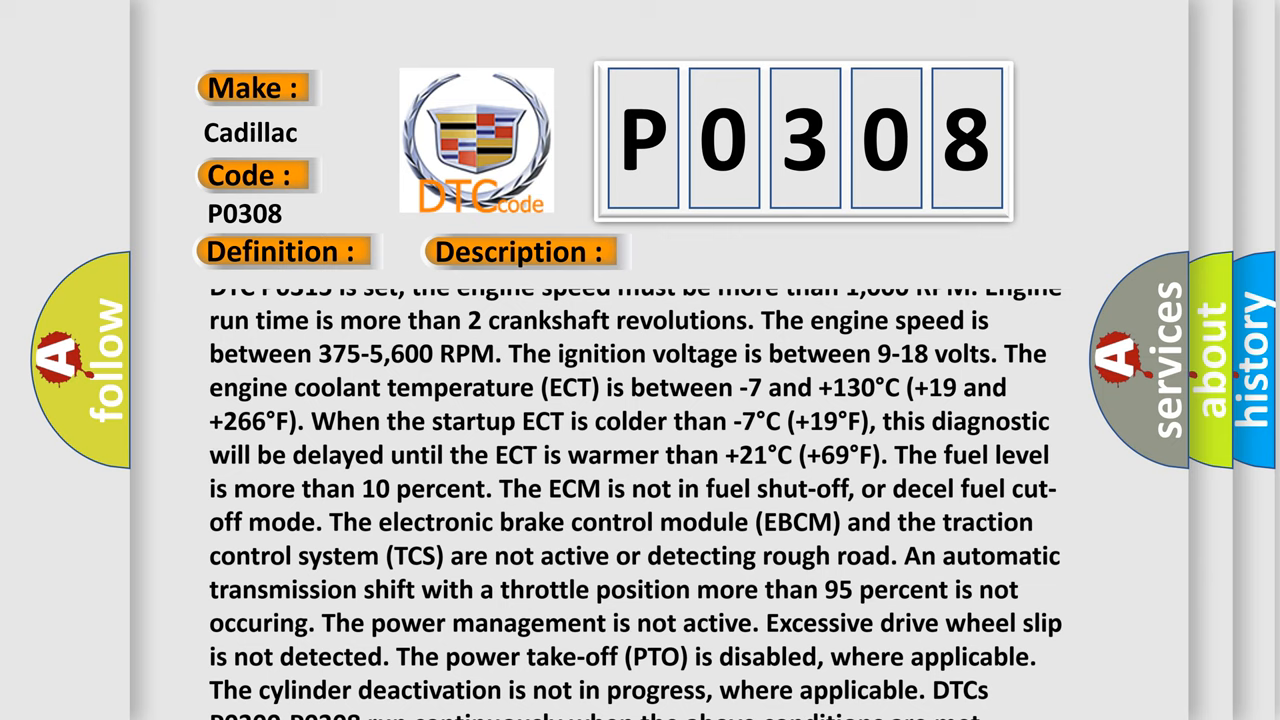
{"action": "scroll", "scroll_direction": "down", "scroll_amount": 3}
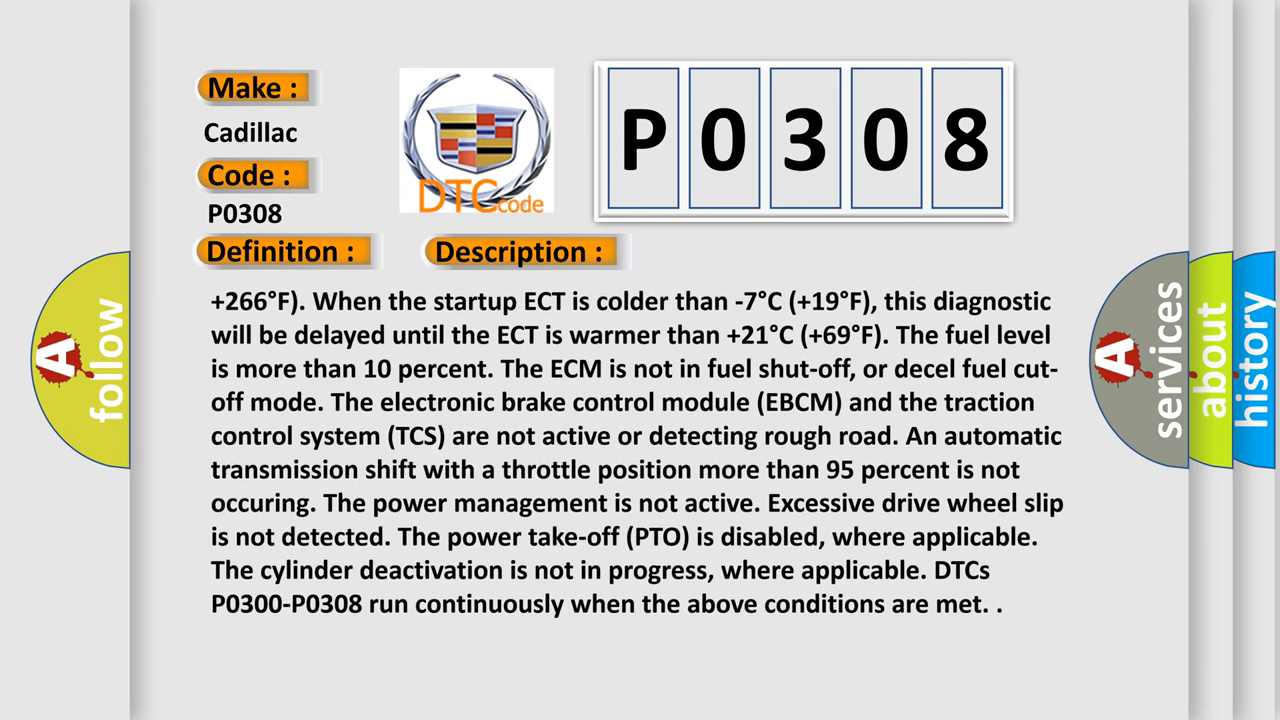
Step: Scroll the description so only its closing paragraph from the fuel-level condition remains
{"action": "scroll", "scroll_direction": "down", "scroll_amount": 3}
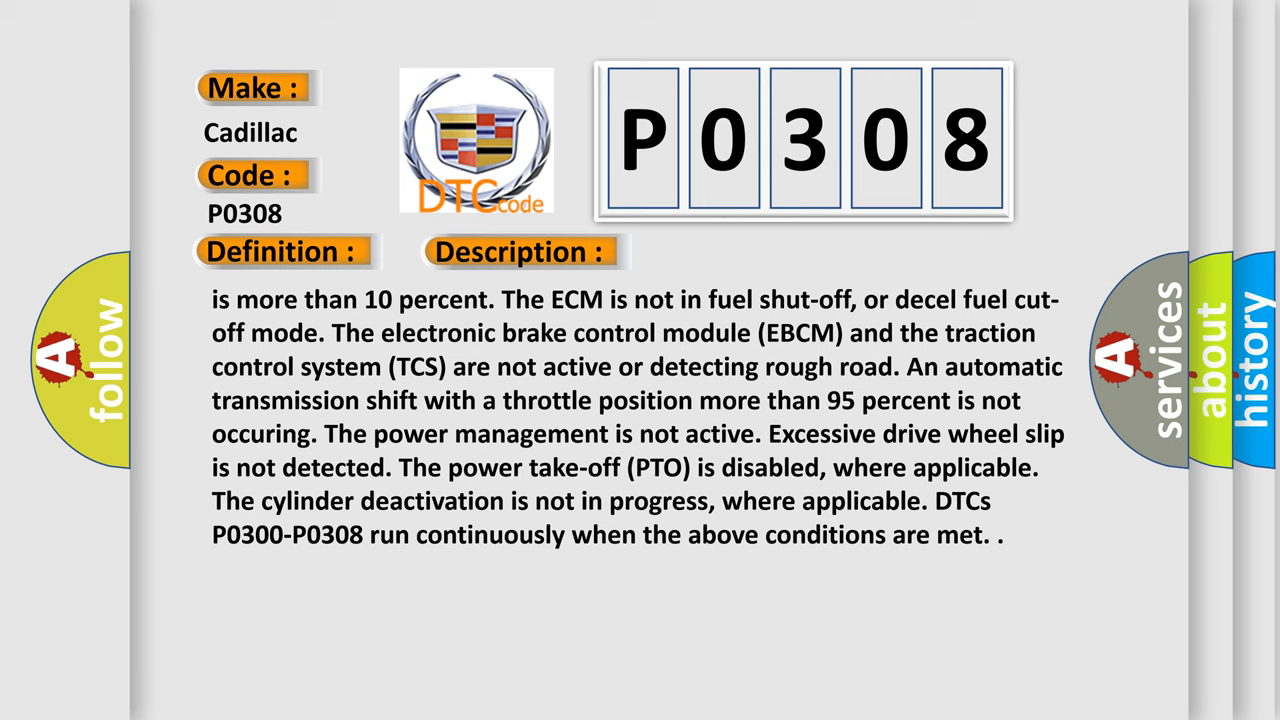
Step: Advance to the Cause section: ECM detects a crankshaft speed change indicating single-cylinder misfire
{"action": "left_click", "coordinate": [732, 252]}
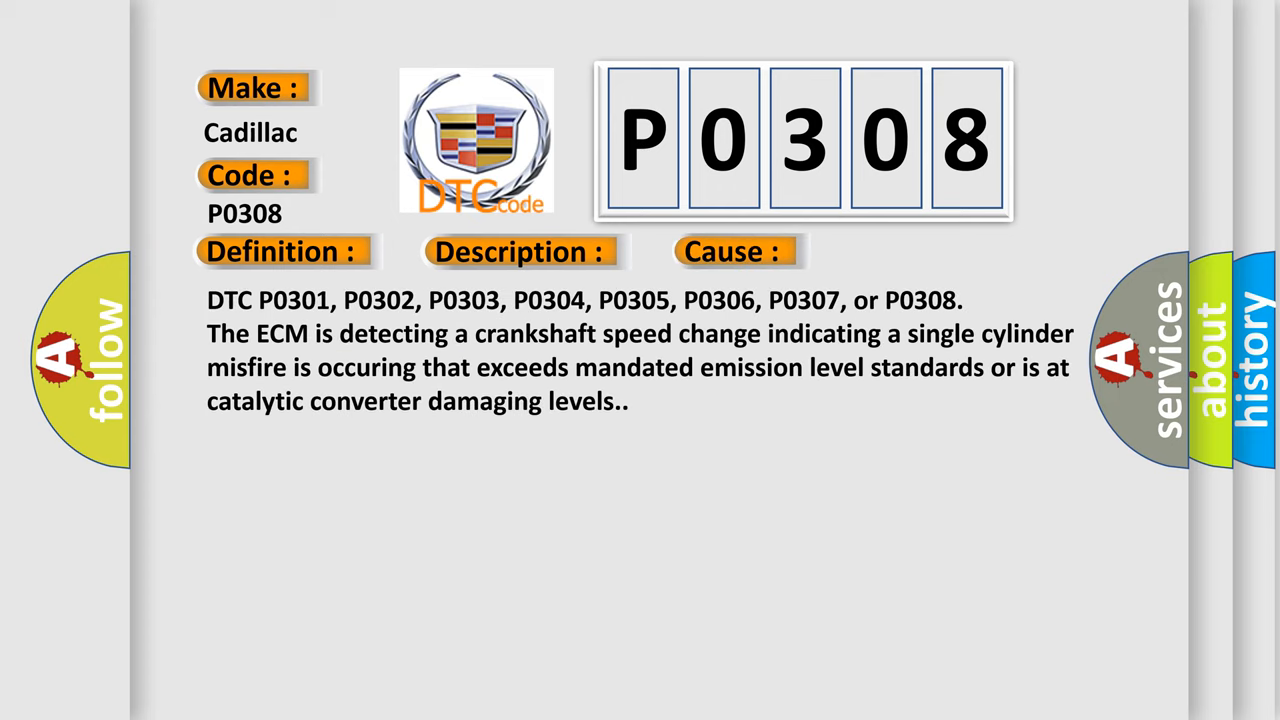